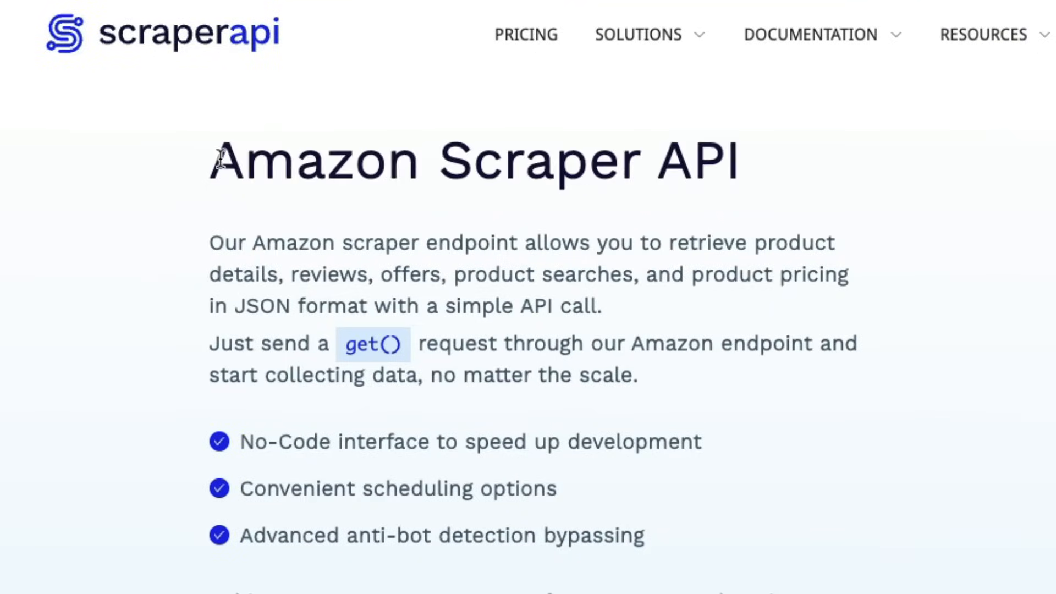
Highlight the Amazon Scraper API title, then show the dashboard's 40 of 50,000 used credits
left_click_drag(216, 160, 741, 166)
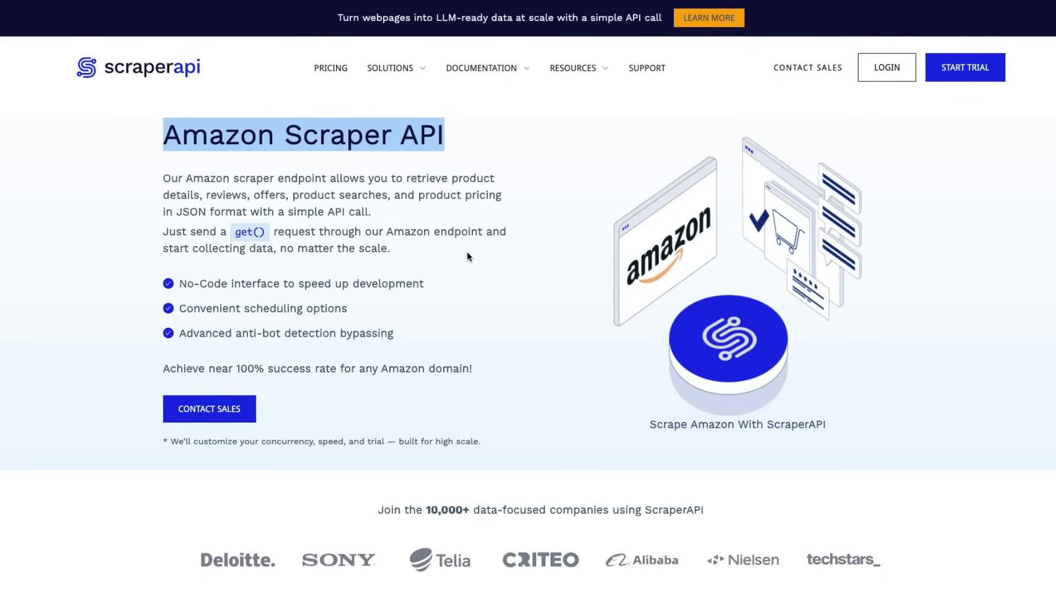
left_click(468, 256)
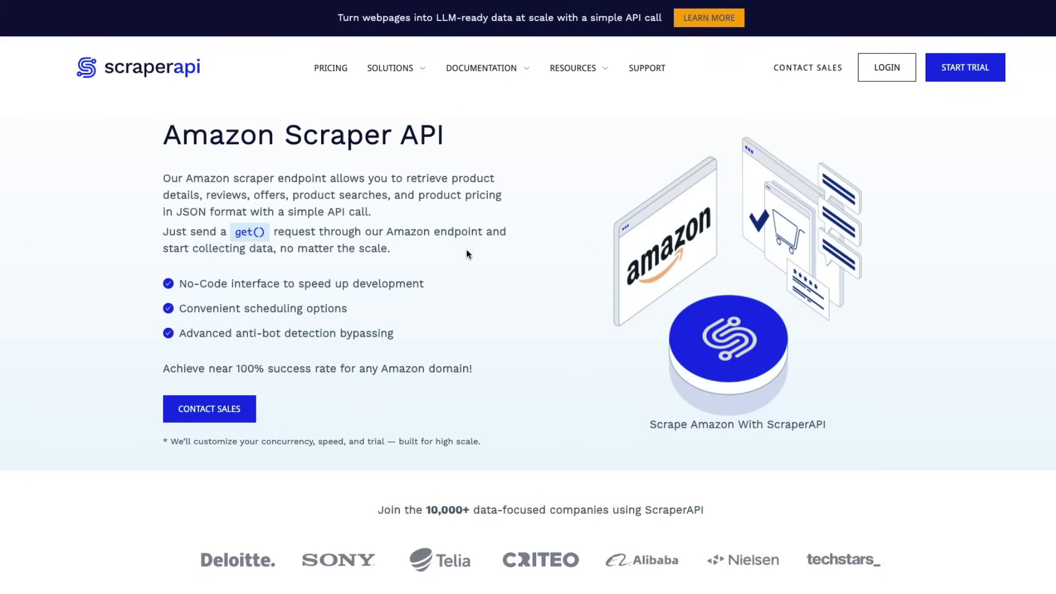
mouse_move(472, 255)
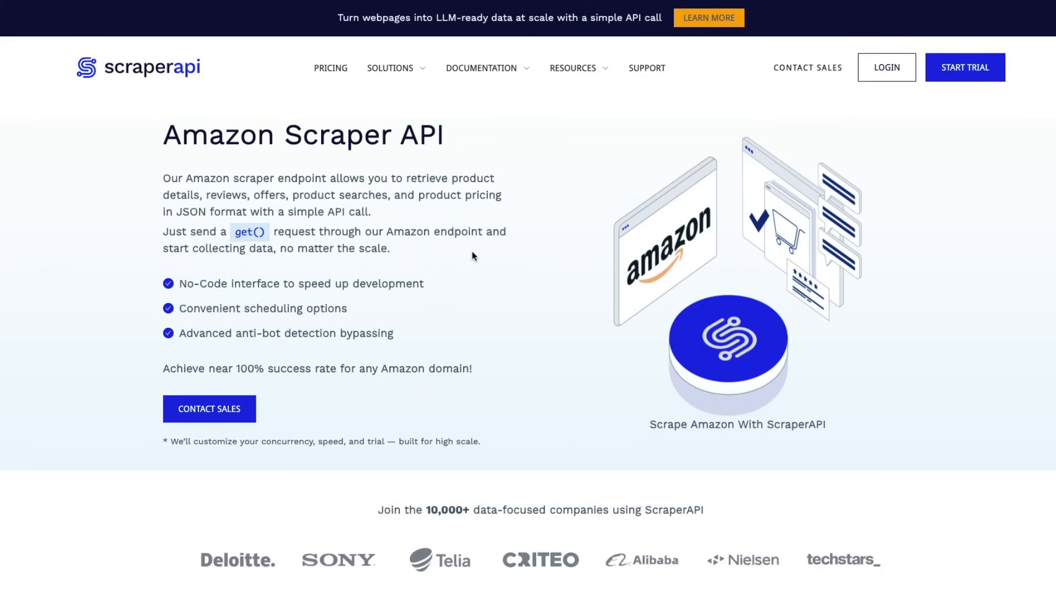
left_click(886, 66)
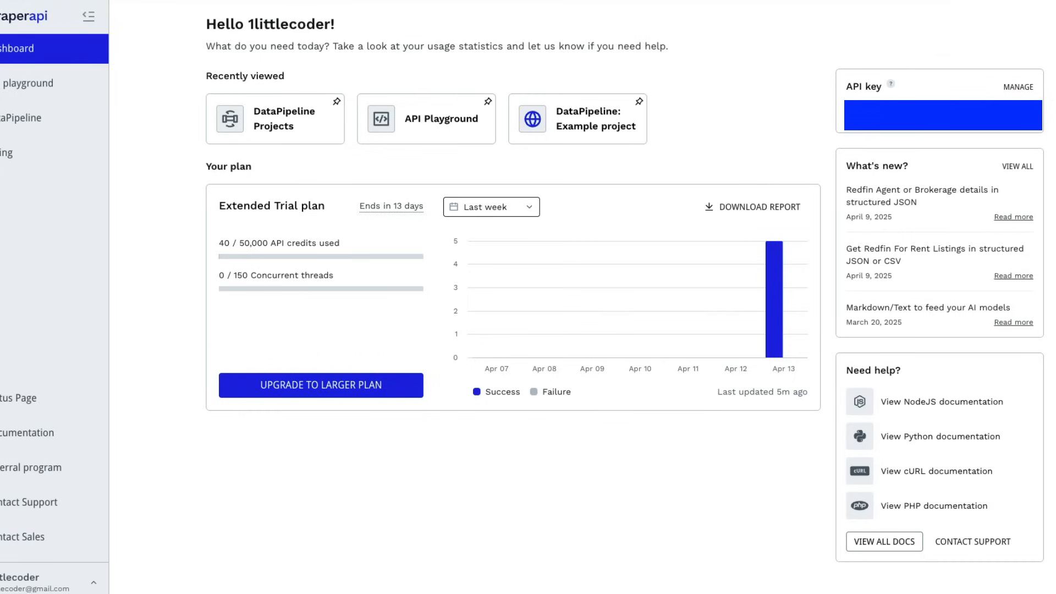
mouse_move(954, 98)
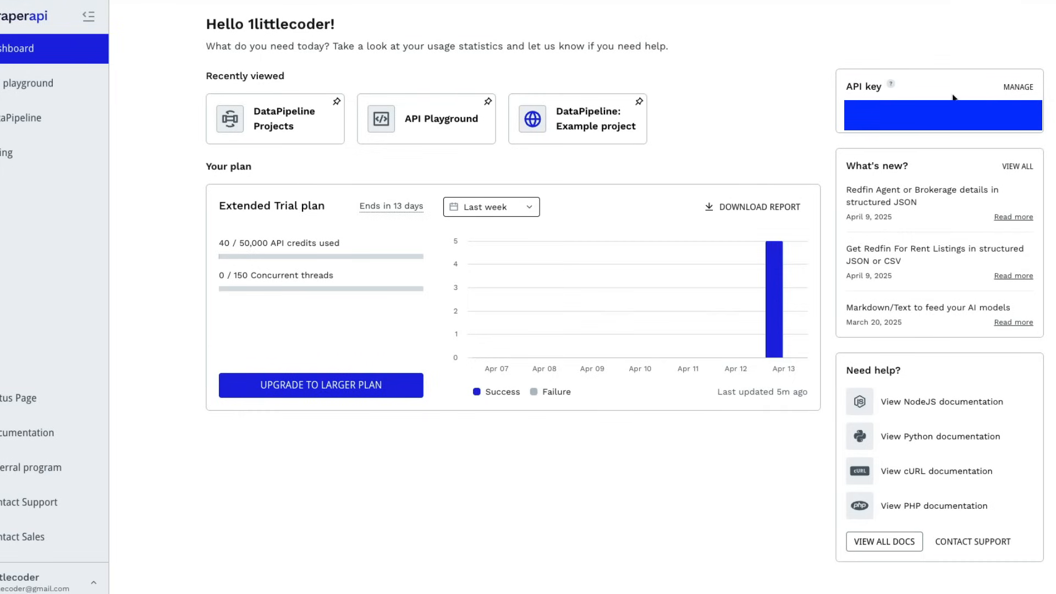
mouse_move(943, 94)
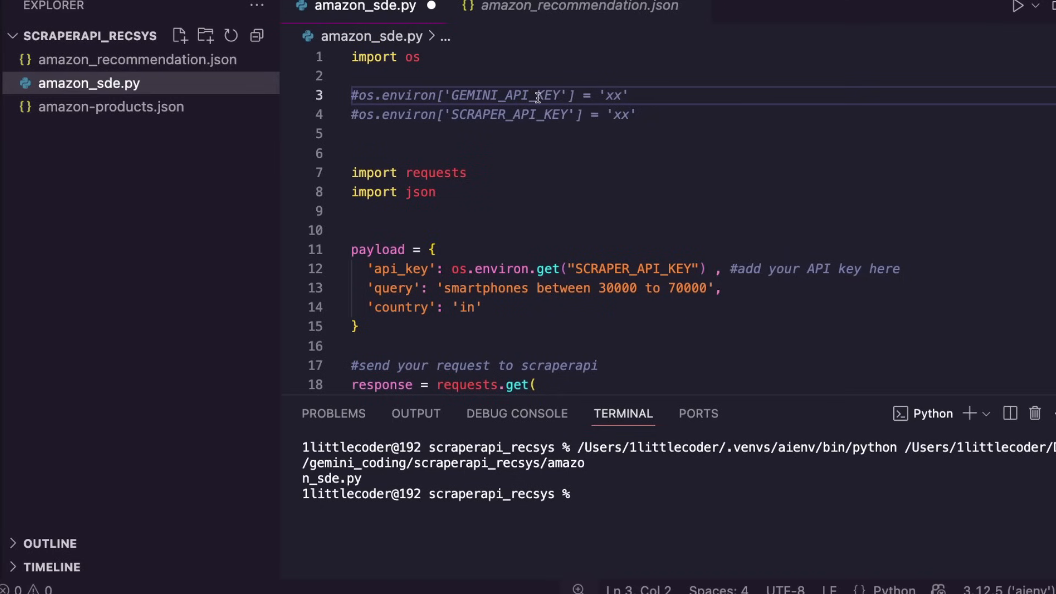
mouse_move(570, 121)
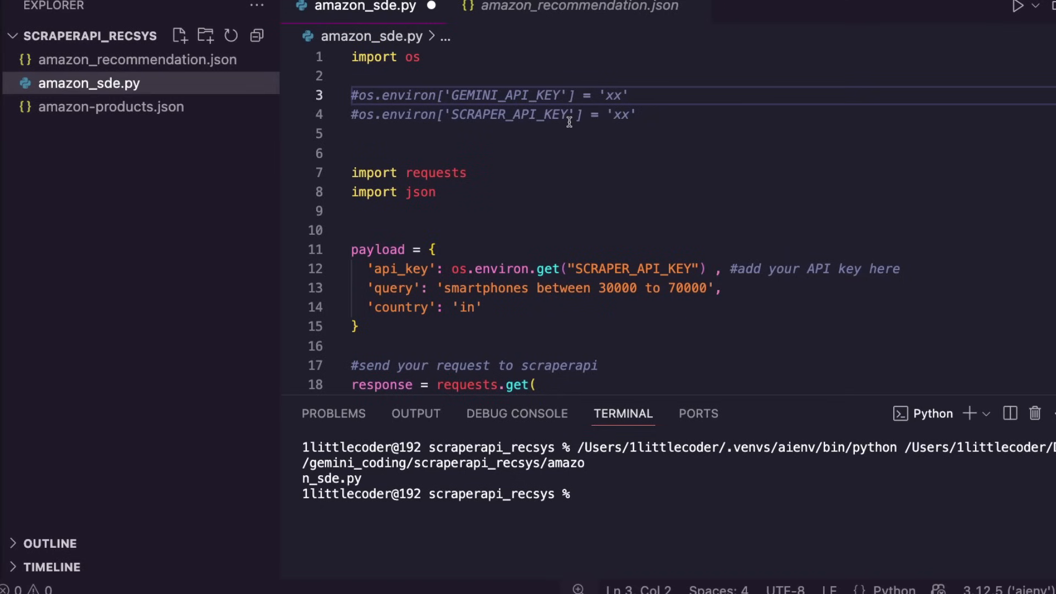
mouse_move(605, 96)
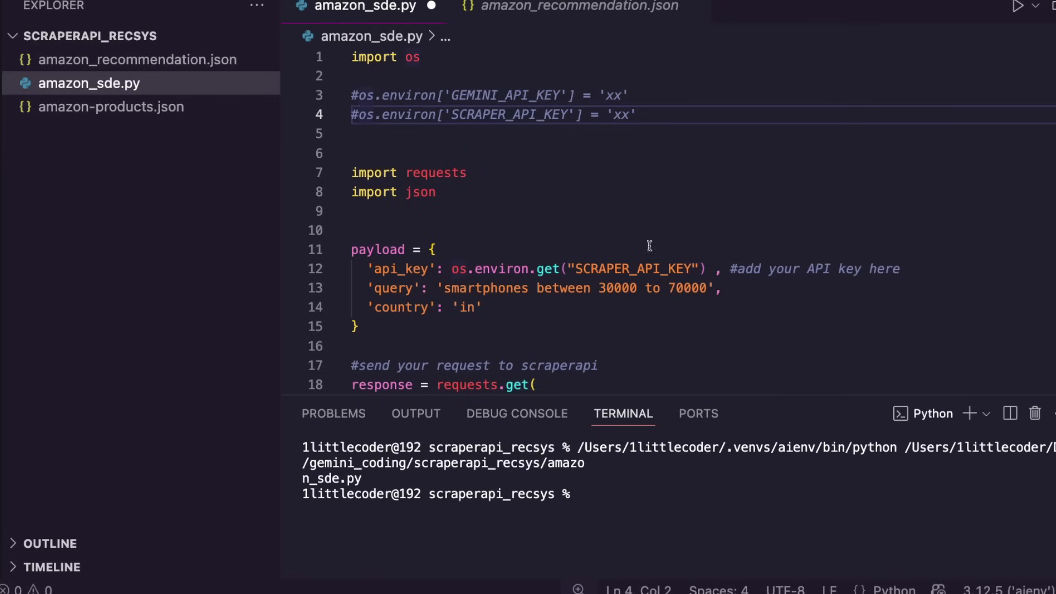
scroll("down", 3)
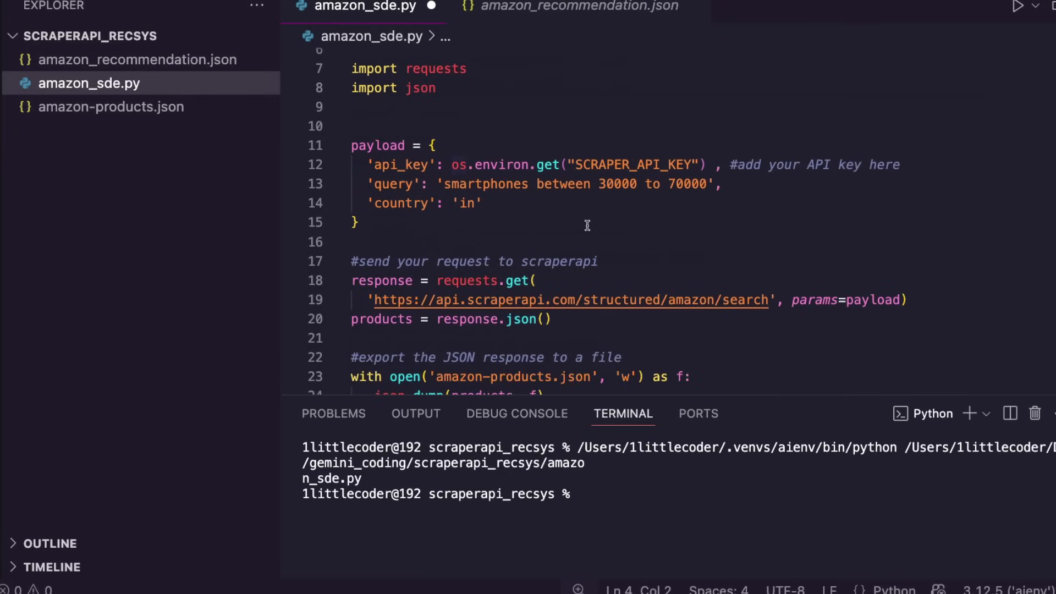
mouse_move(586, 217)
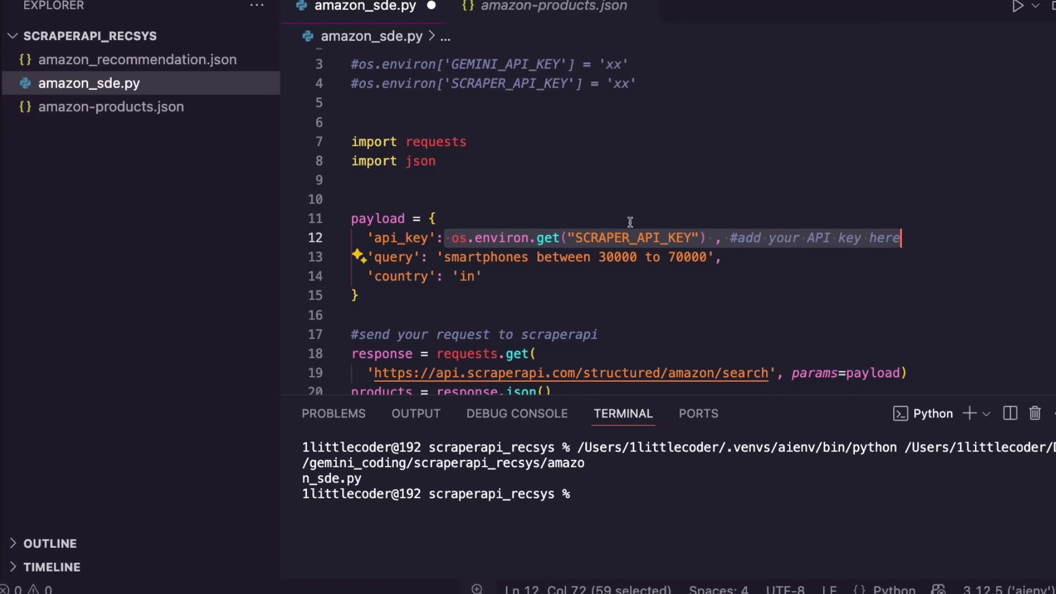
double_click(473, 257)
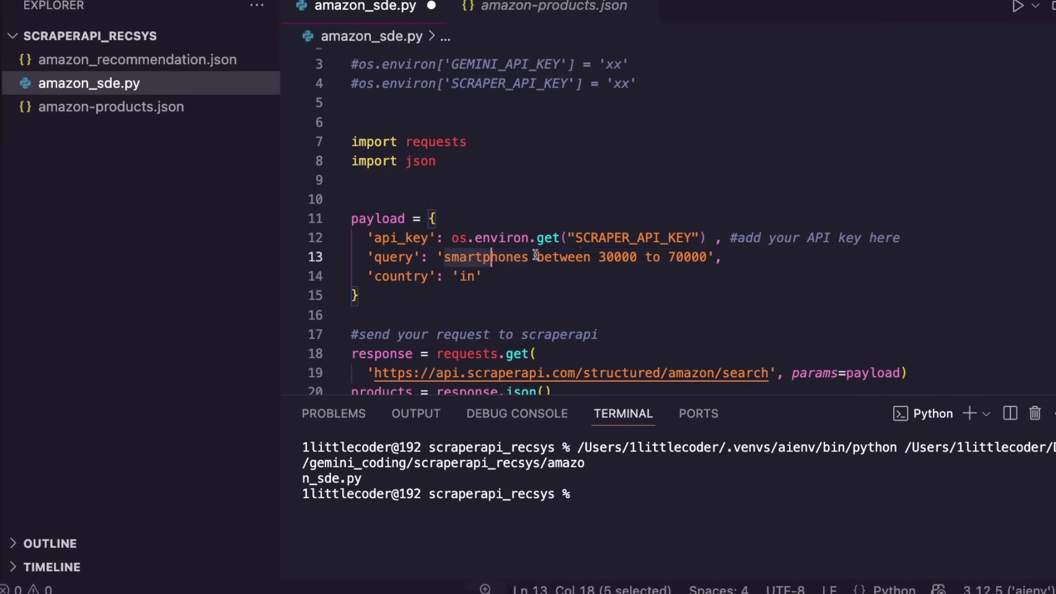
left_click_drag(492, 257, 707, 257)
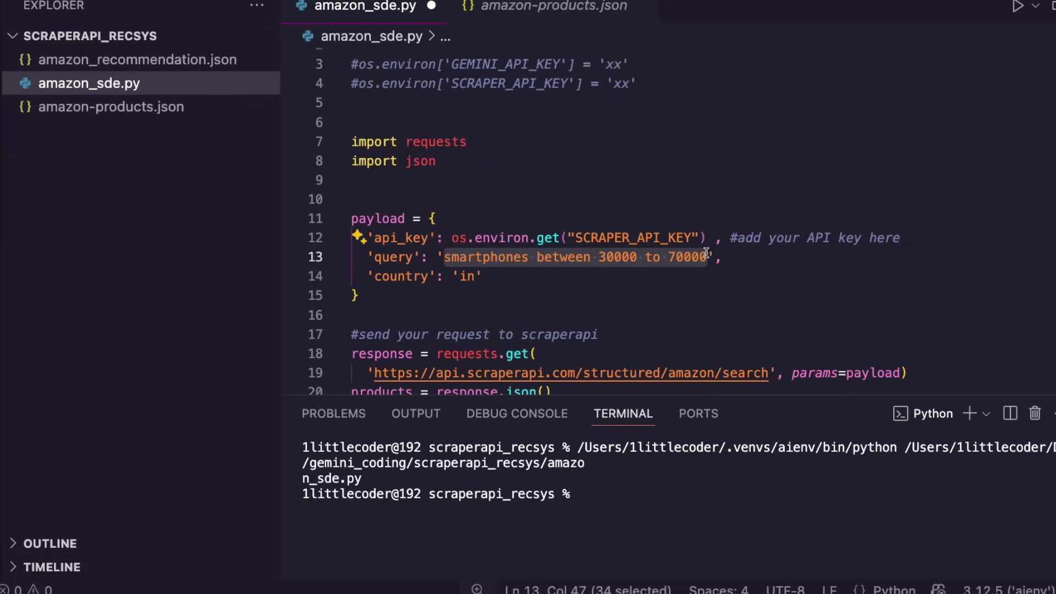
mouse_move(555, 265)
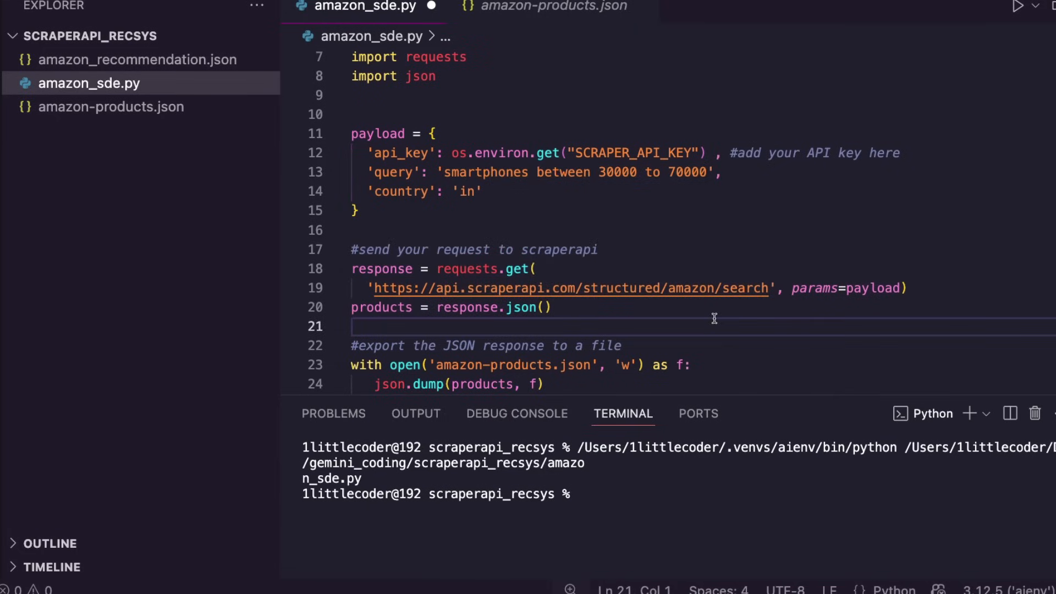
mouse_move(650, 294)
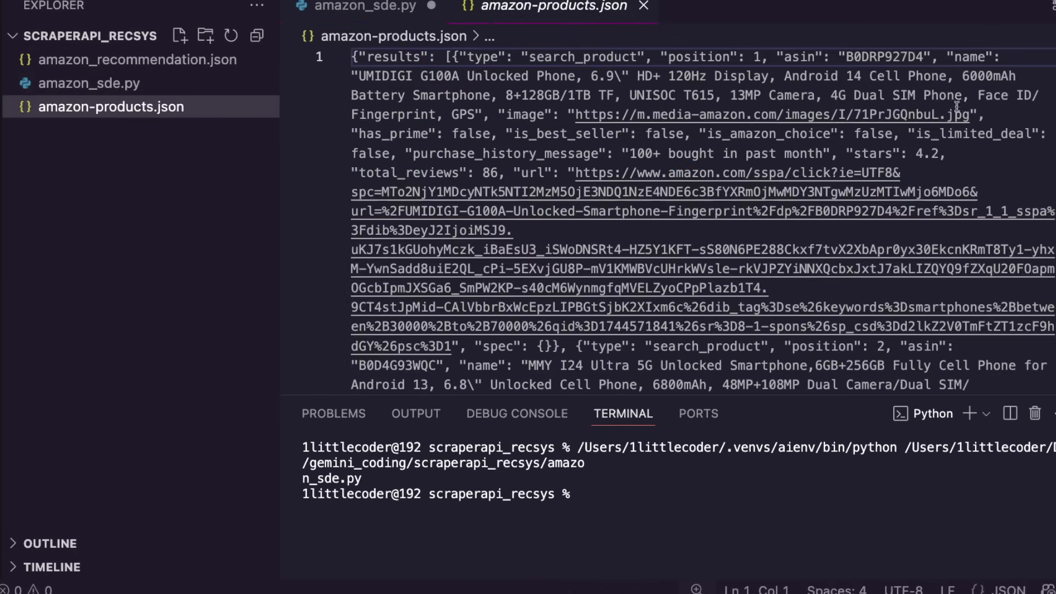
Scroll through the scraped Amazon phone products in amazon-products.json
scroll("down", 3)
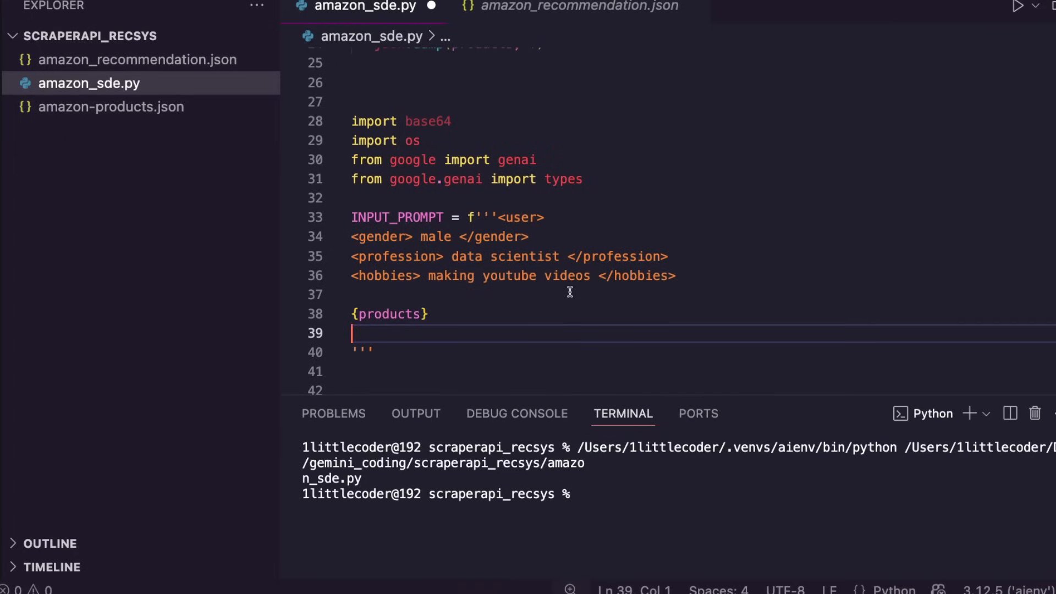
mouse_move(529, 232)
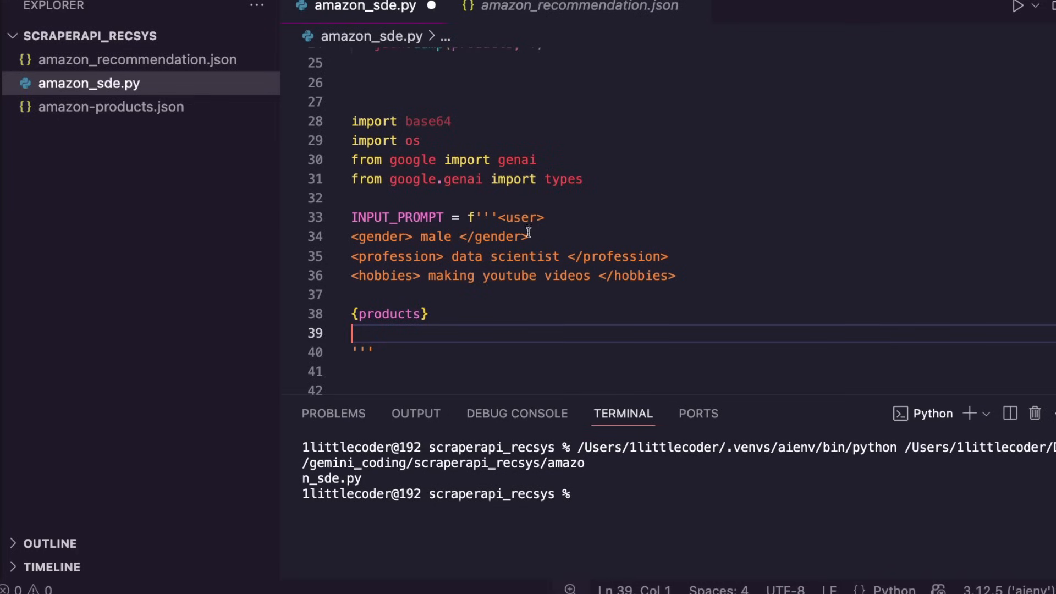
Highlight the data scientist profile in INPUT_PROMPT, peek at amazon-products.json, and return to amazon_sde.py
double_click(518, 217)
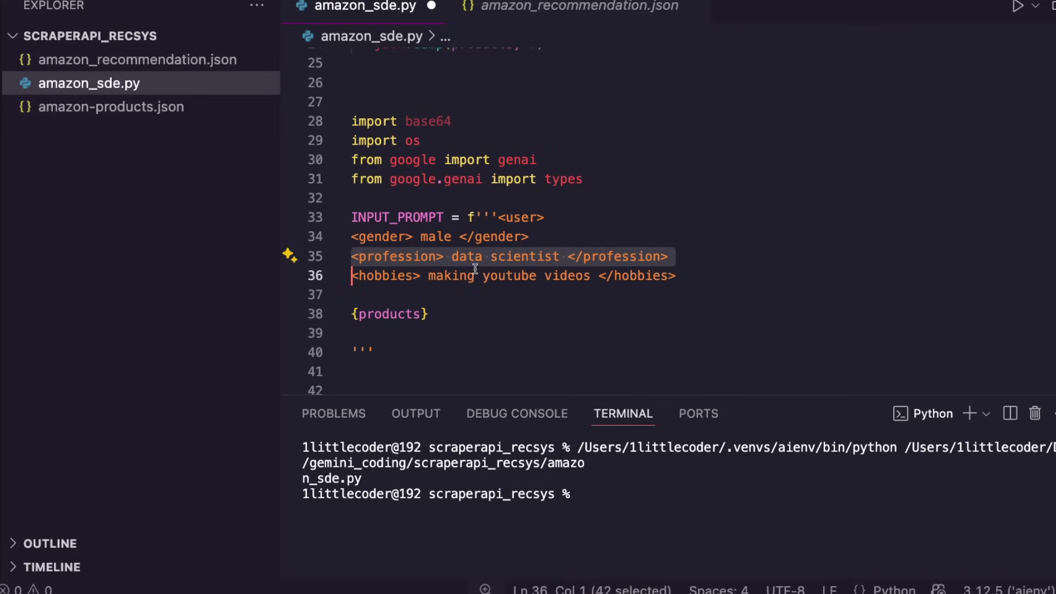
left_click(441, 323)
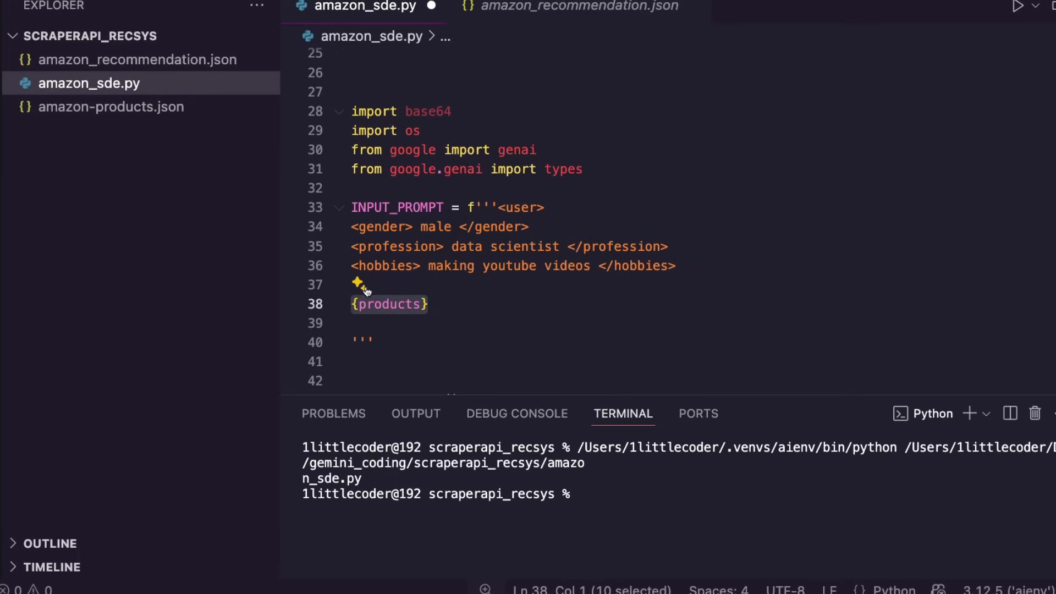
mouse_move(531, 303)
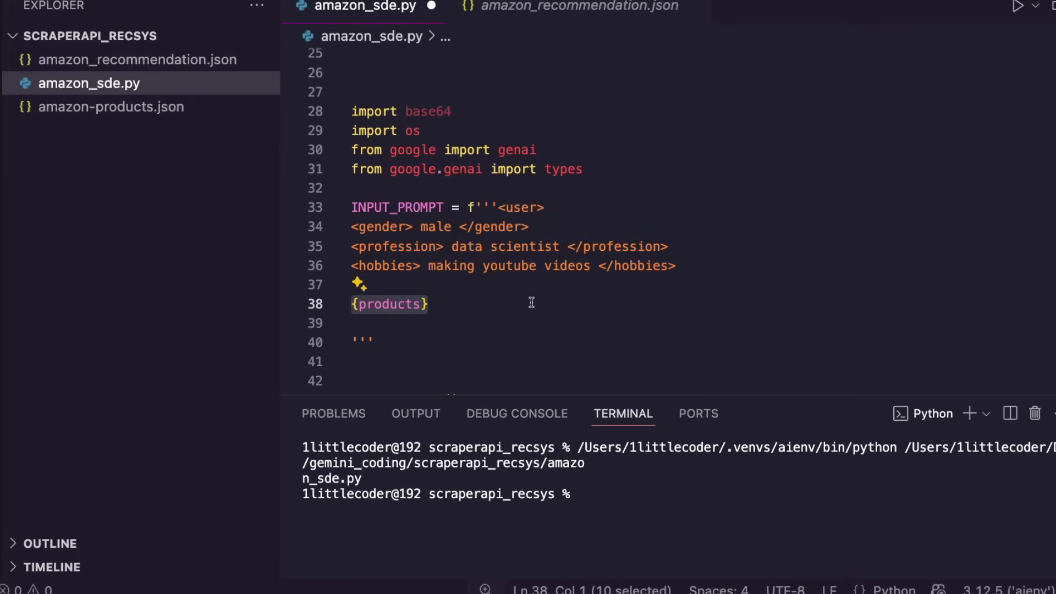
left_click(112, 106)
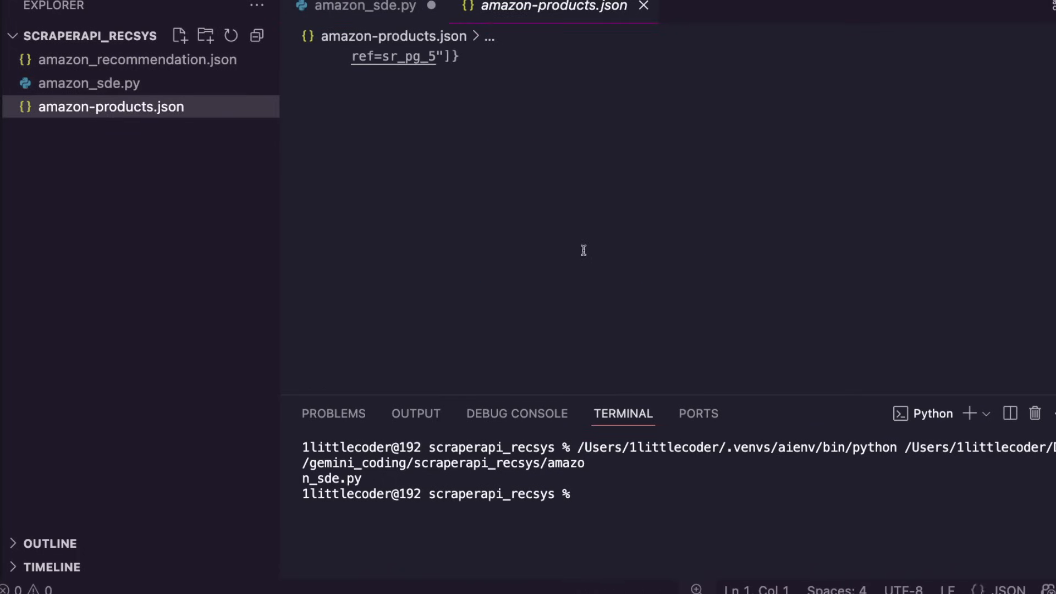
left_click(366, 6)
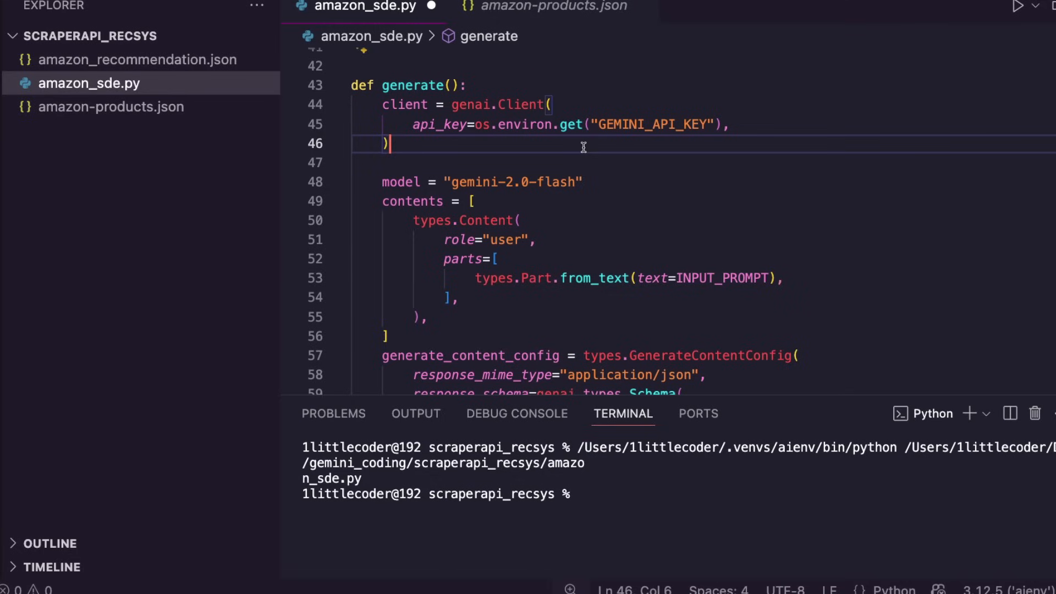
left_click(383, 182)
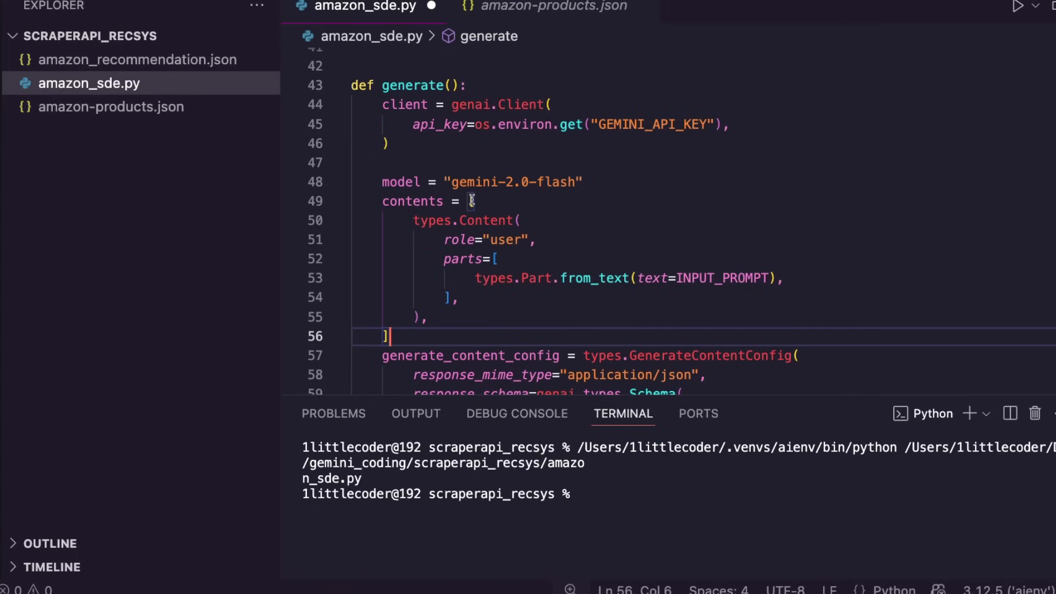
scroll("down", 3)
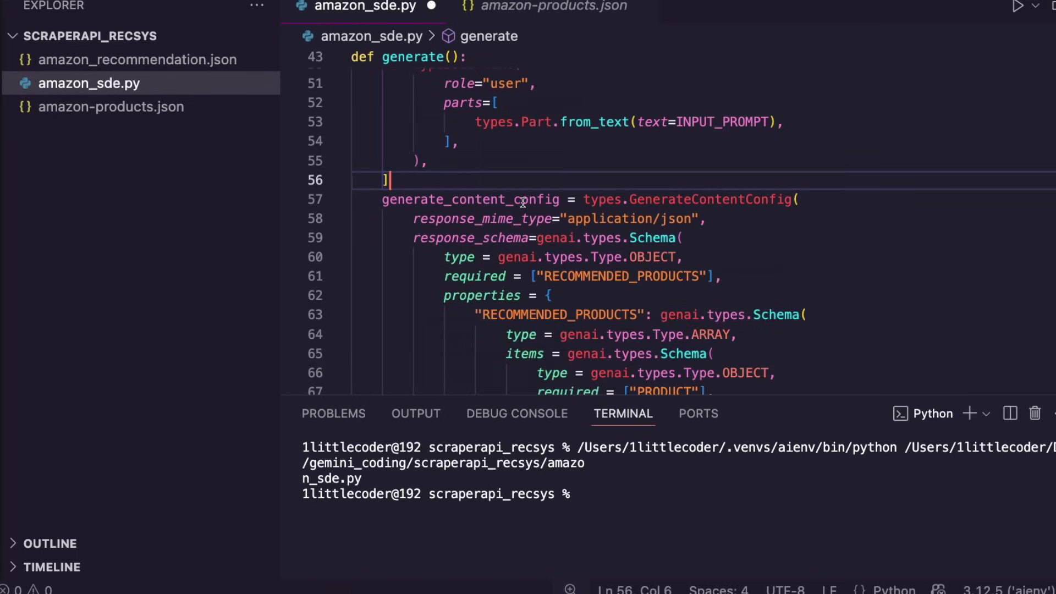
scroll("down", 3)
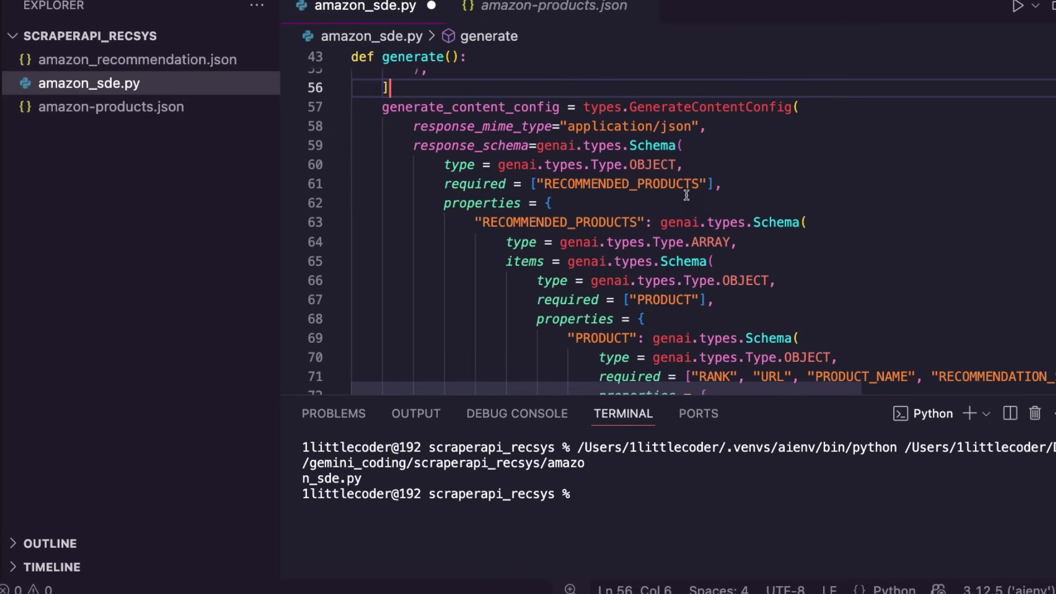
Inspect RECOMMENDATION_SCORE in amazon_recommendation.json, then scroll amazon_sde.py's schema and system instruction
left_click(137, 59)
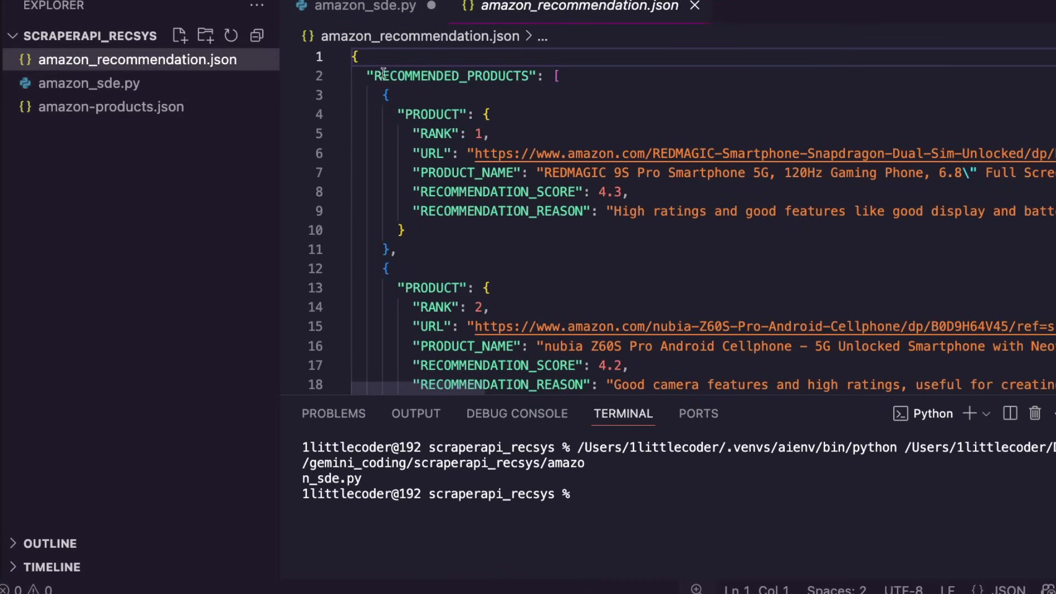
double_click(435, 114)
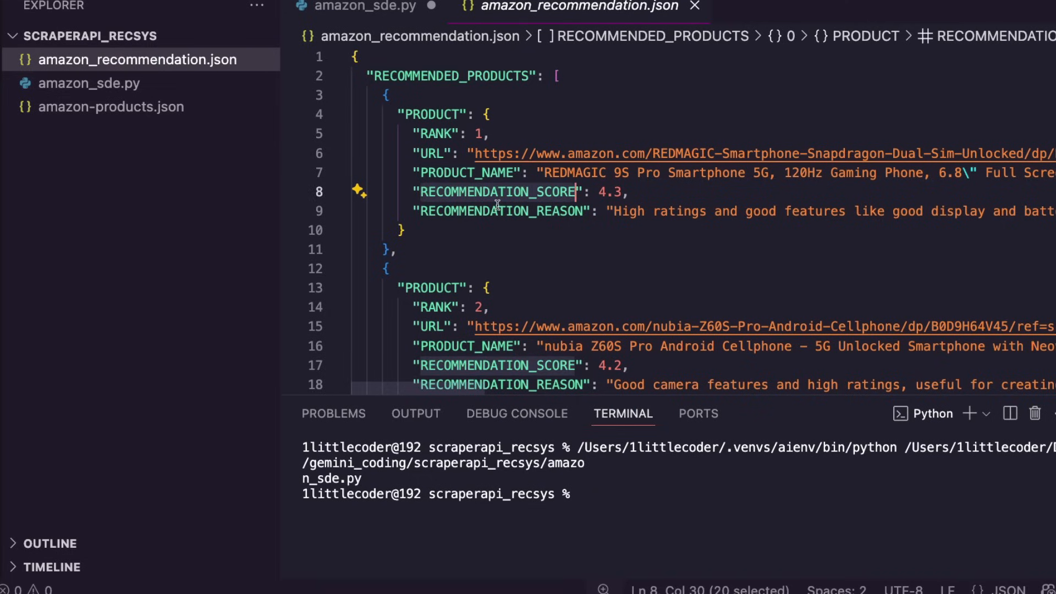
left_click(365, 7)
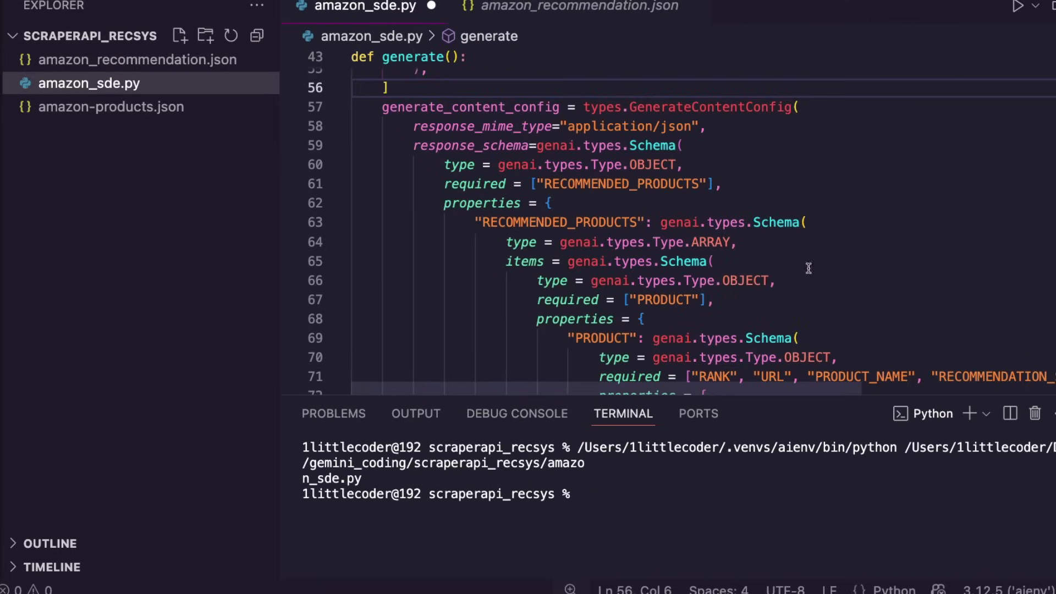
scroll("down", 3)
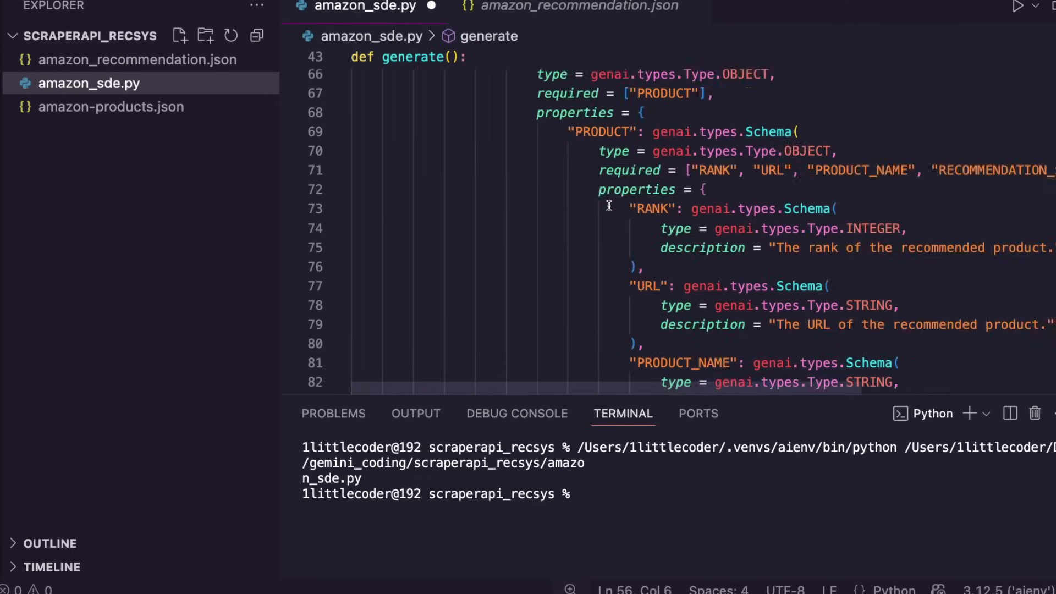
scroll("down", 3)
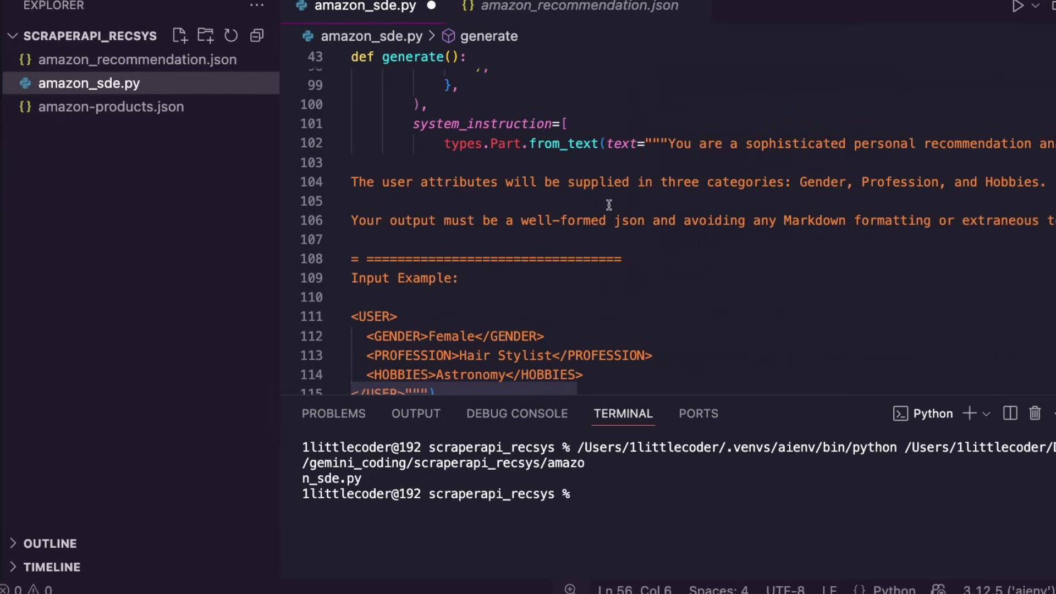
mouse_move(612, 204)
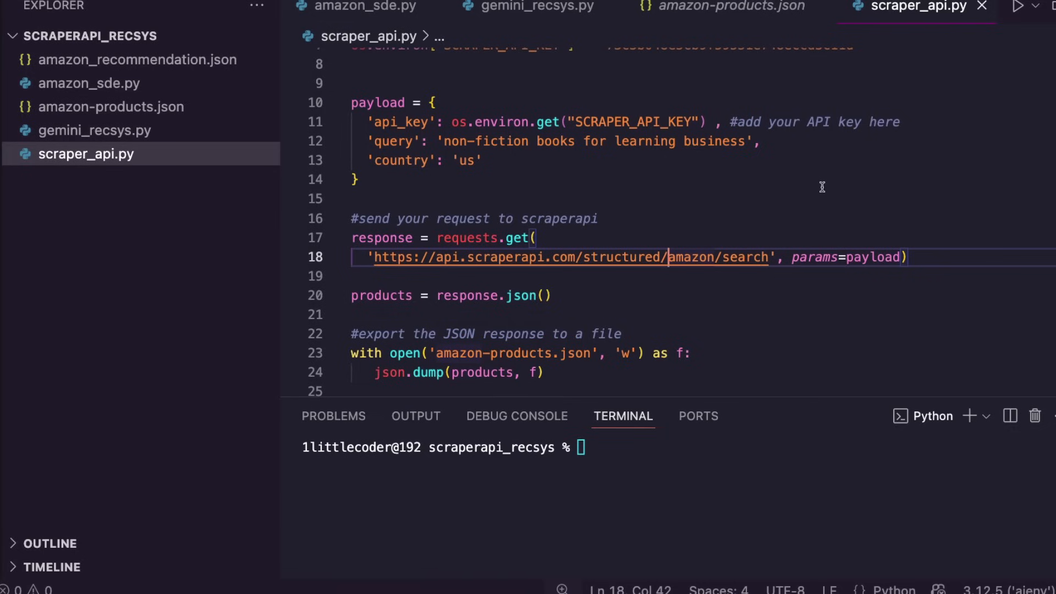
mouse_move(443, 146)
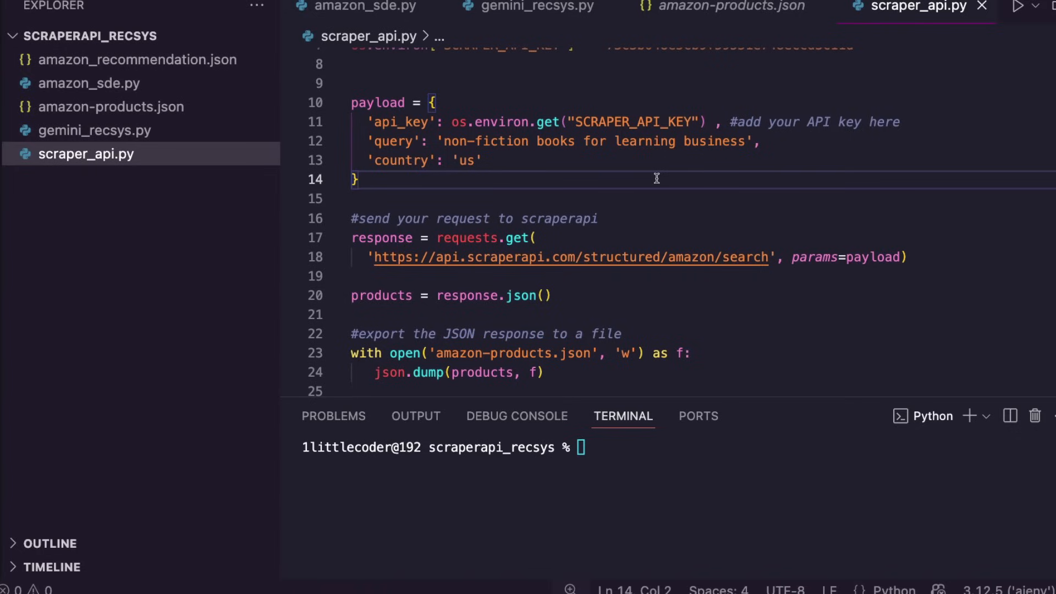
mouse_move(551, 257)
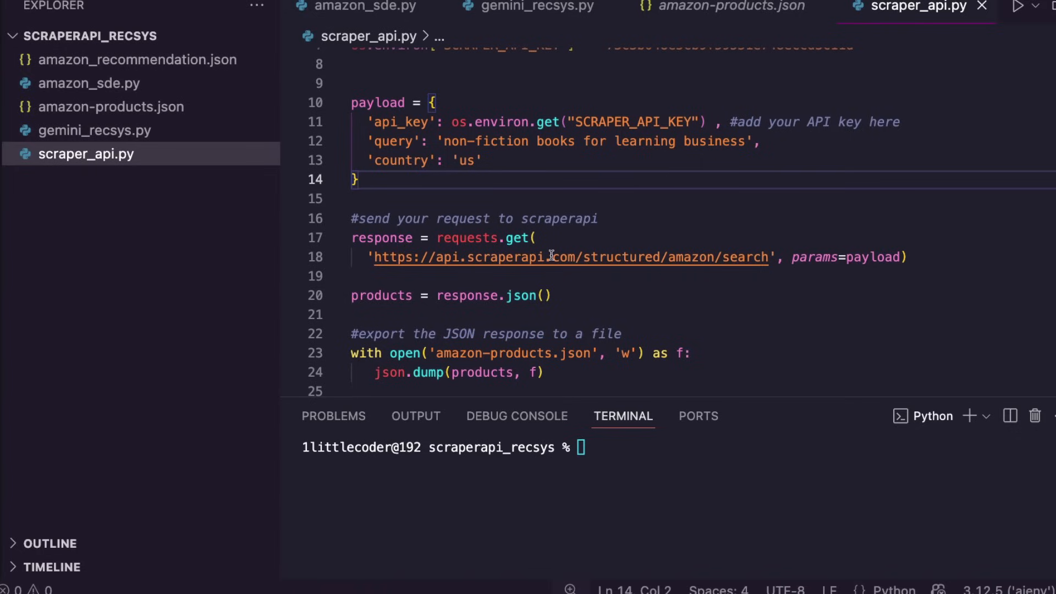
mouse_move(522, 269)
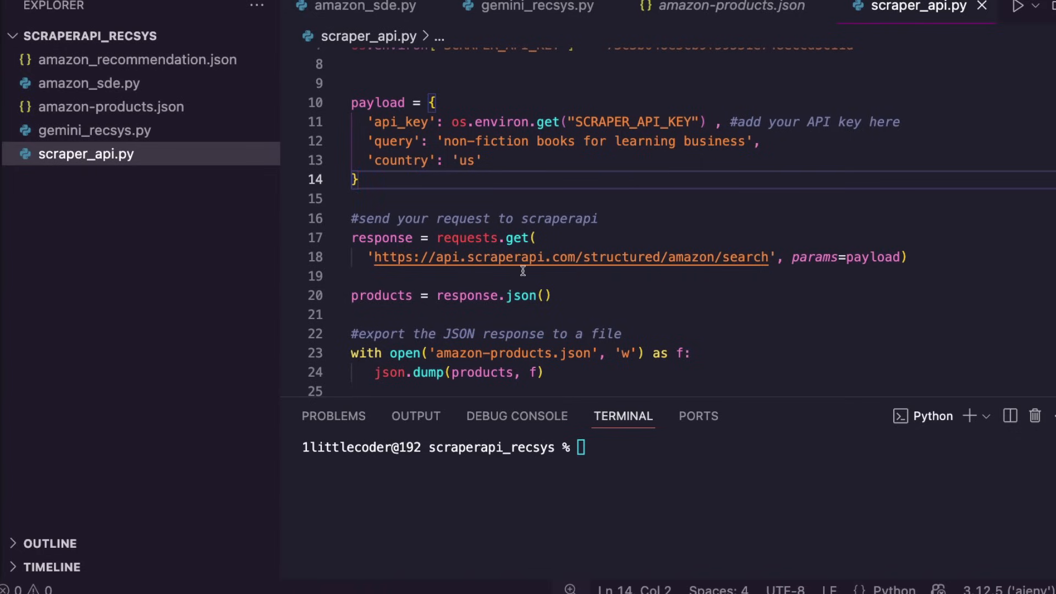
mouse_move(507, 306)
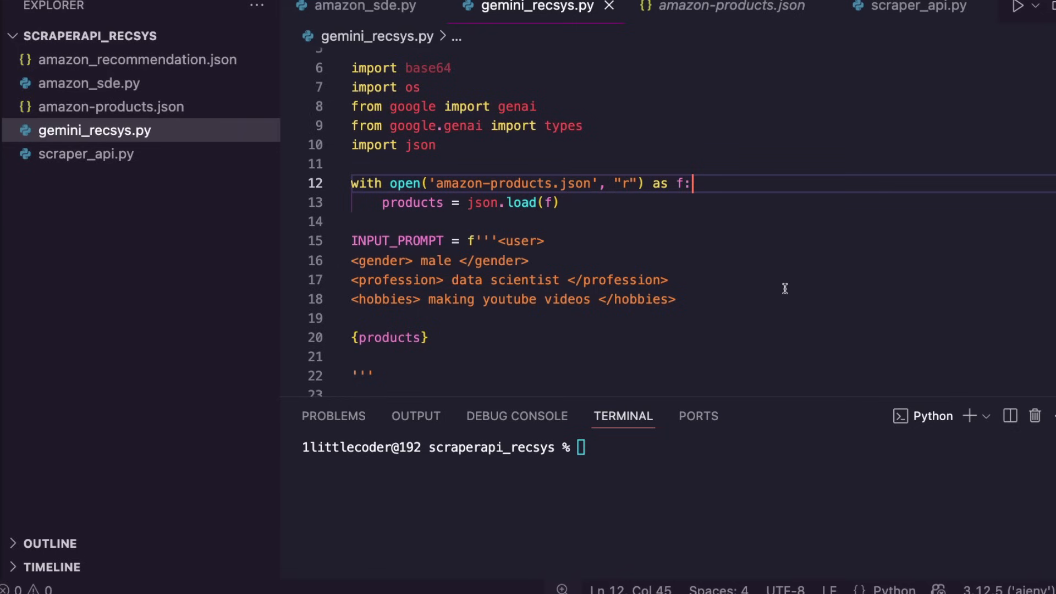
left_click(915, 7)
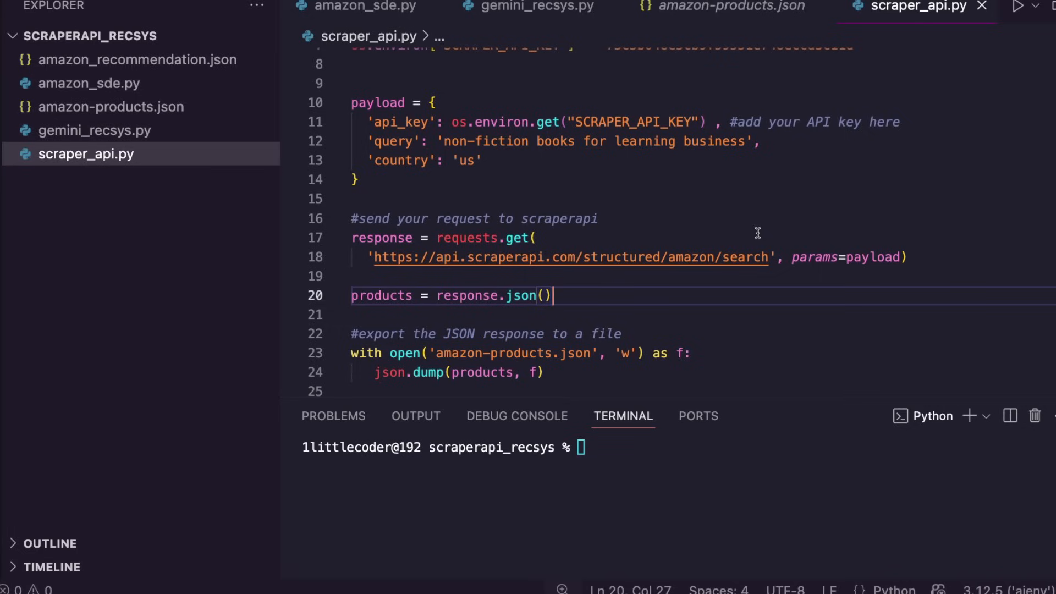
Run scraper_api.py and review the refreshed business-book listings in amazon-products.json
left_click(1021, 6)
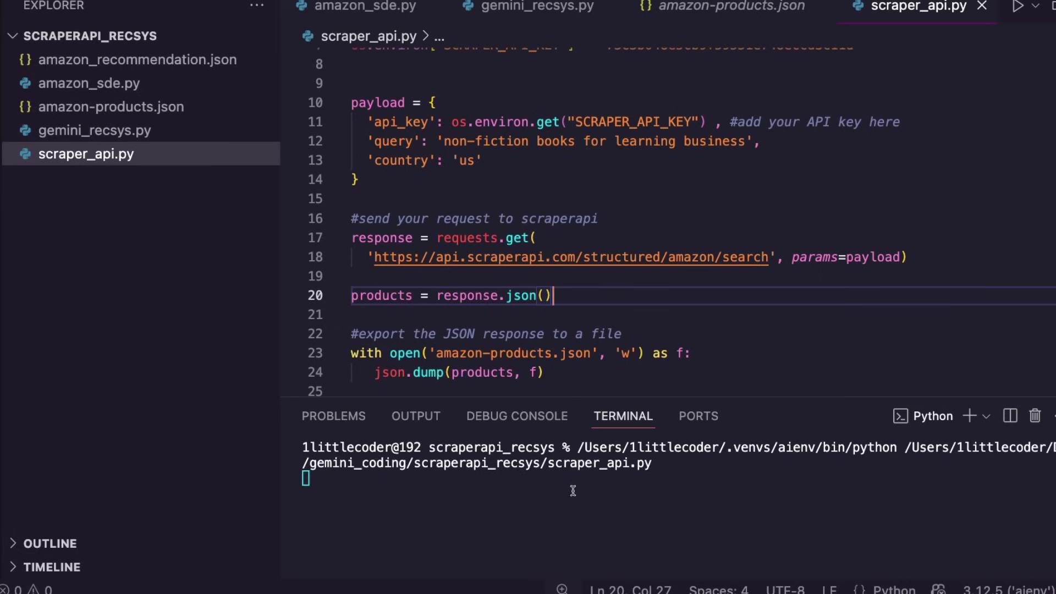
mouse_move(704, 499)
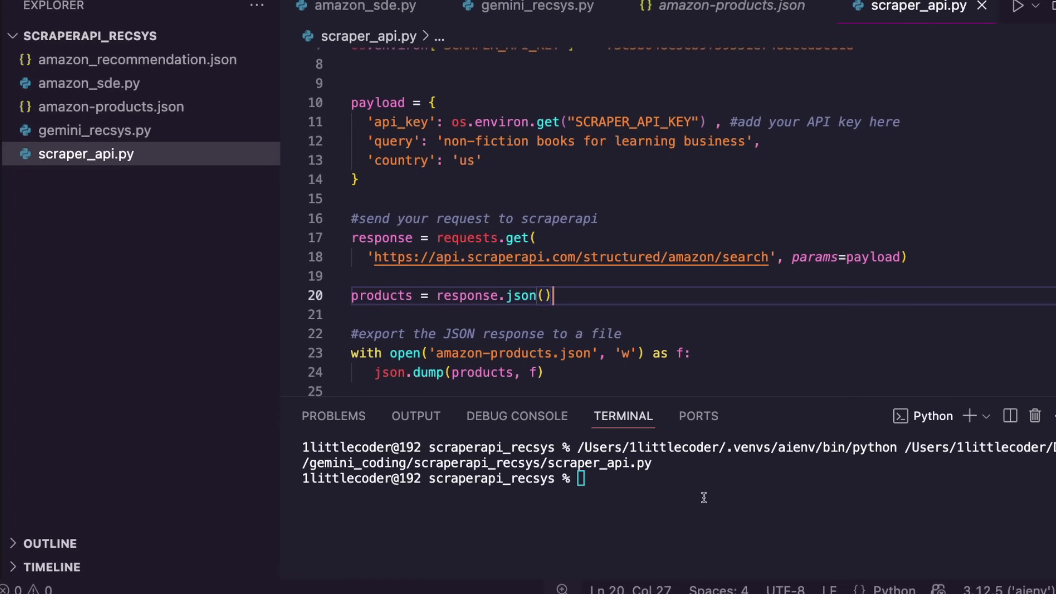
left_click(112, 106)
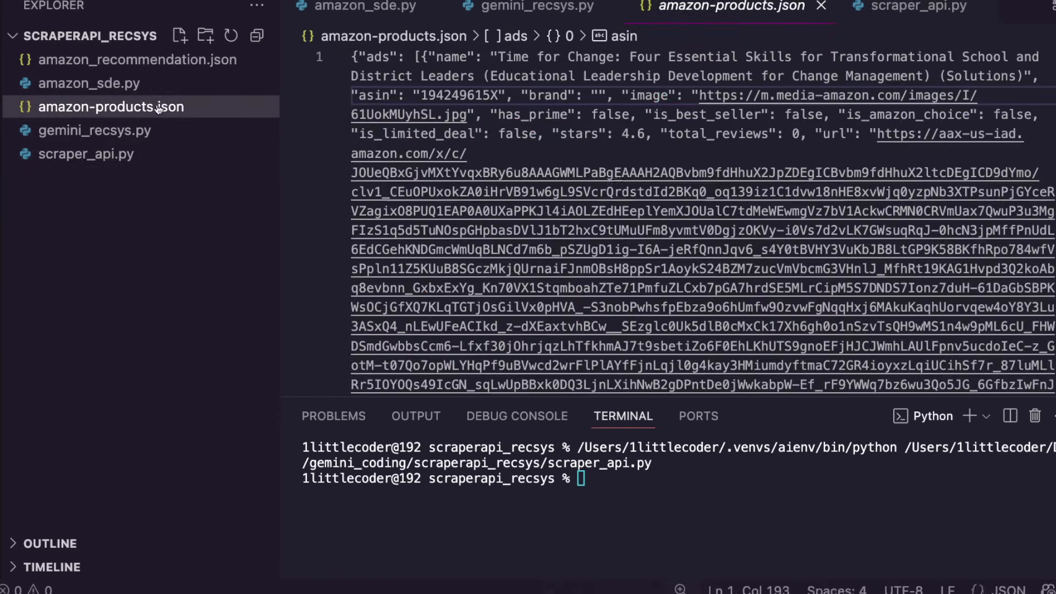
scroll("down", 3)
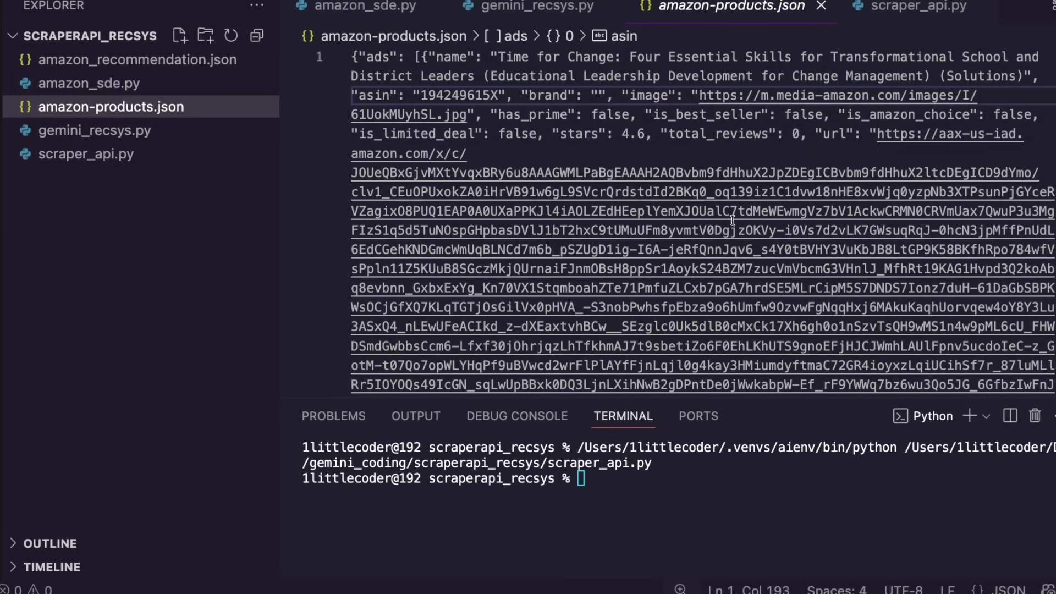
left_click(528, 7)
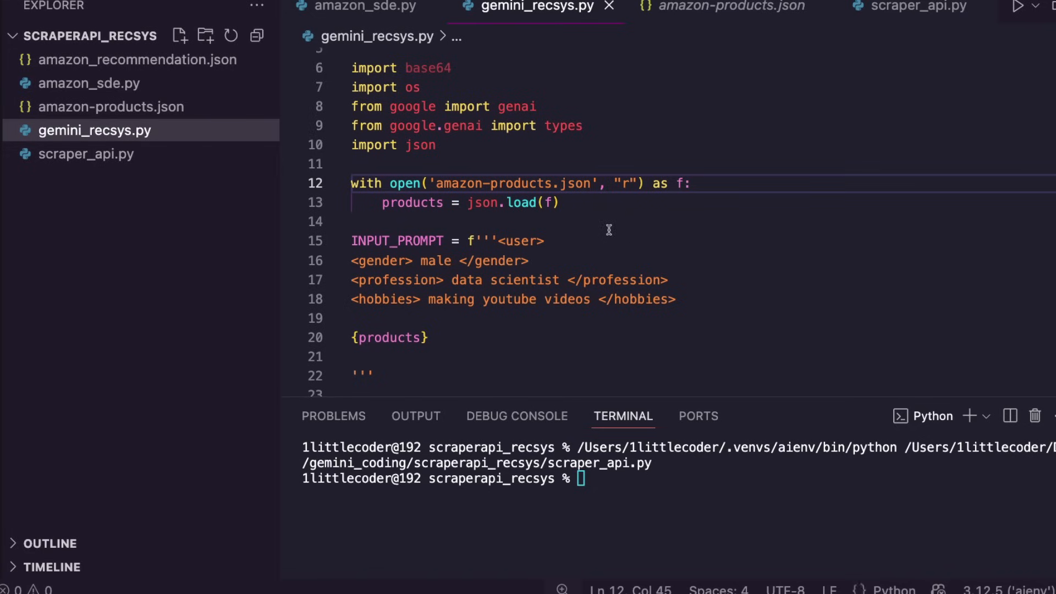
mouse_move(746, 243)
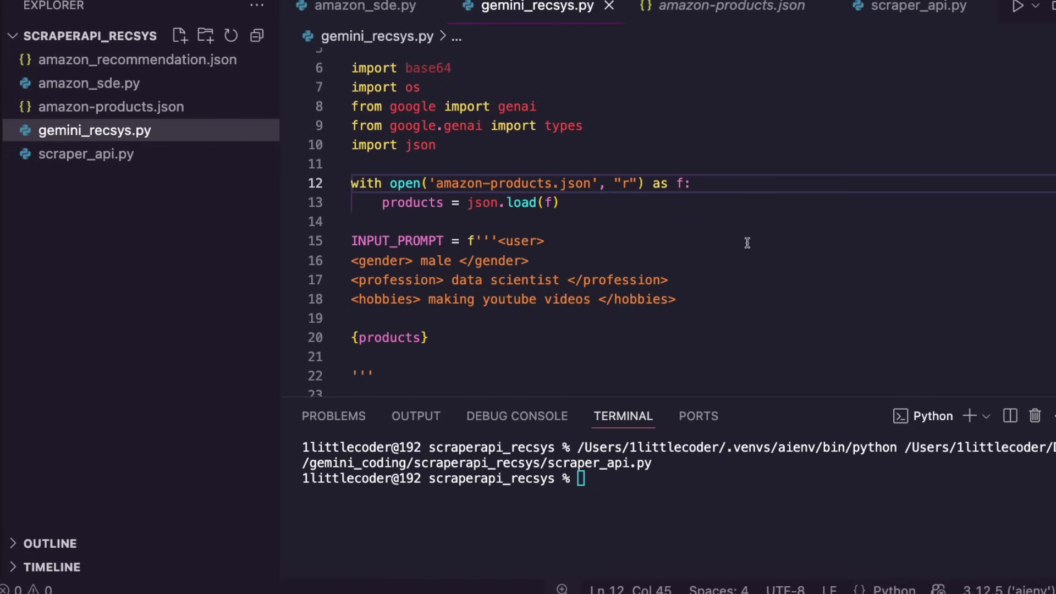
mouse_move(568, 212)
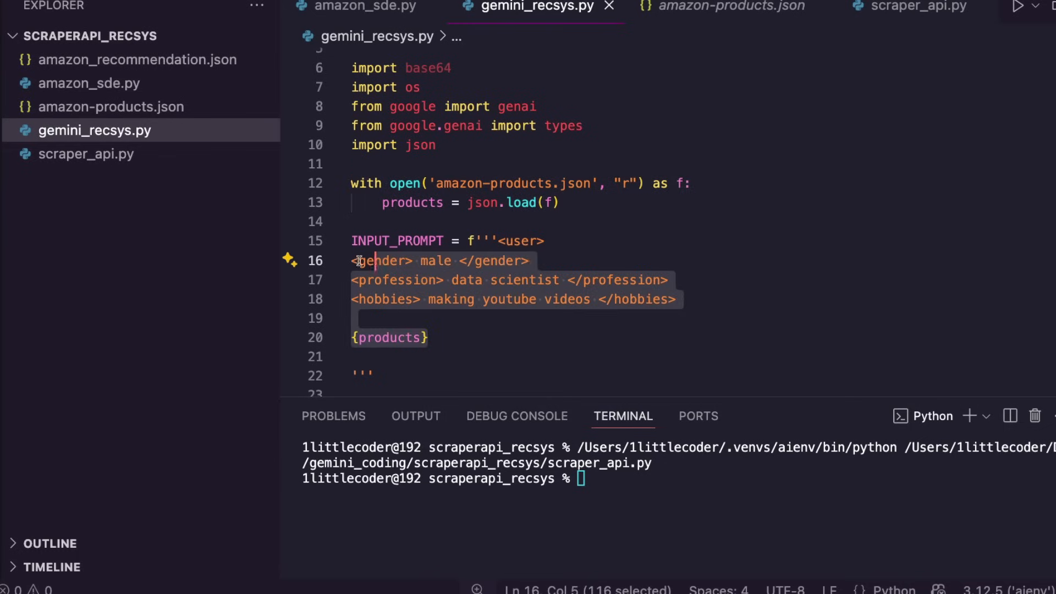
Highlight the user profile in gemini_recsys.py and run it to rank books like 48 Laws of Power
double_click(525, 280)
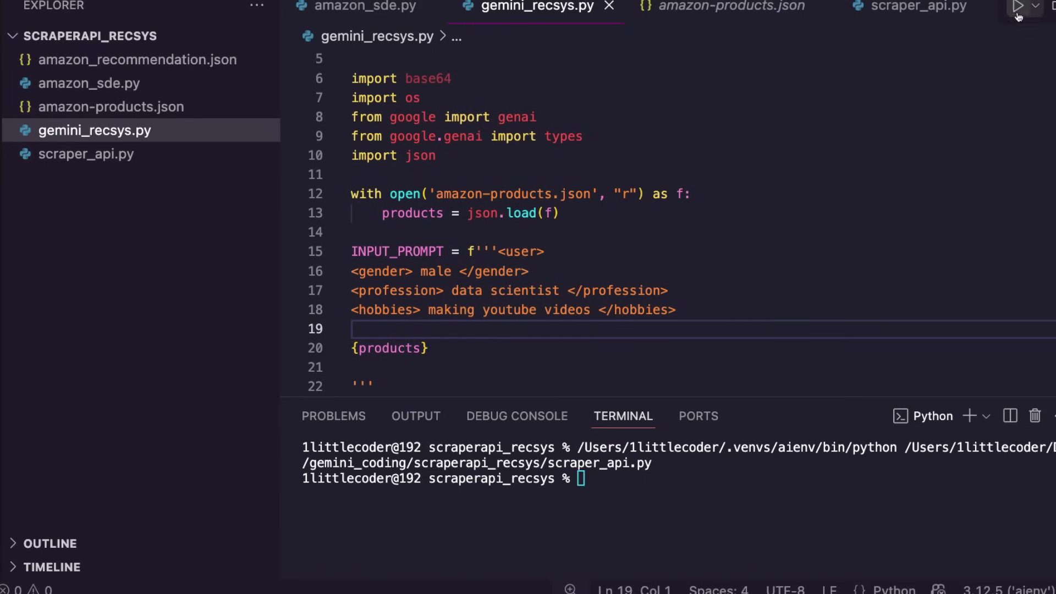
left_click(1020, 6)
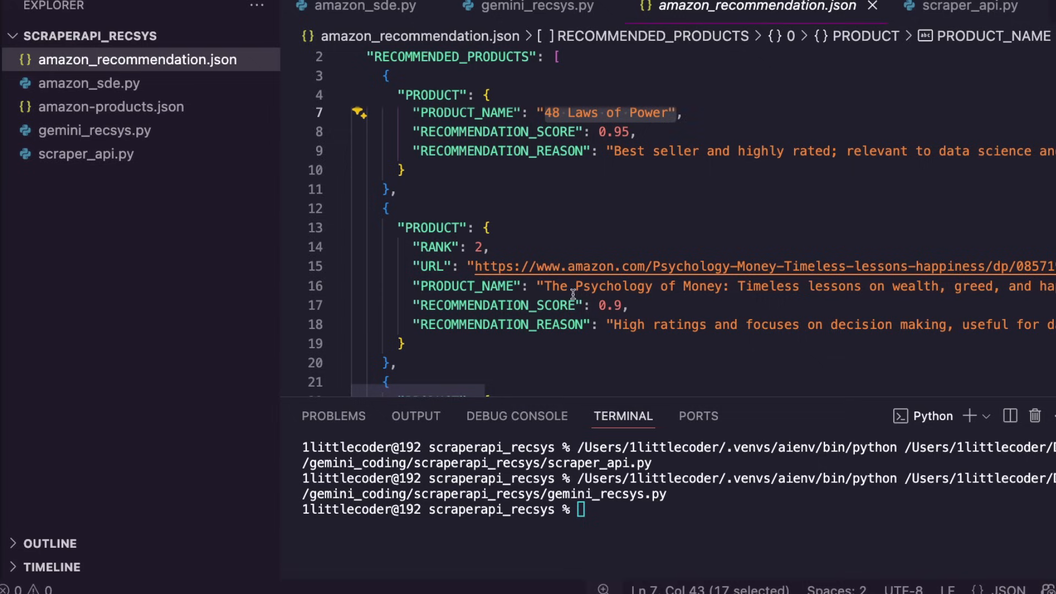
Scroll through the ranked book recommendations in amazon_recommendation.json
scroll("down", 3)
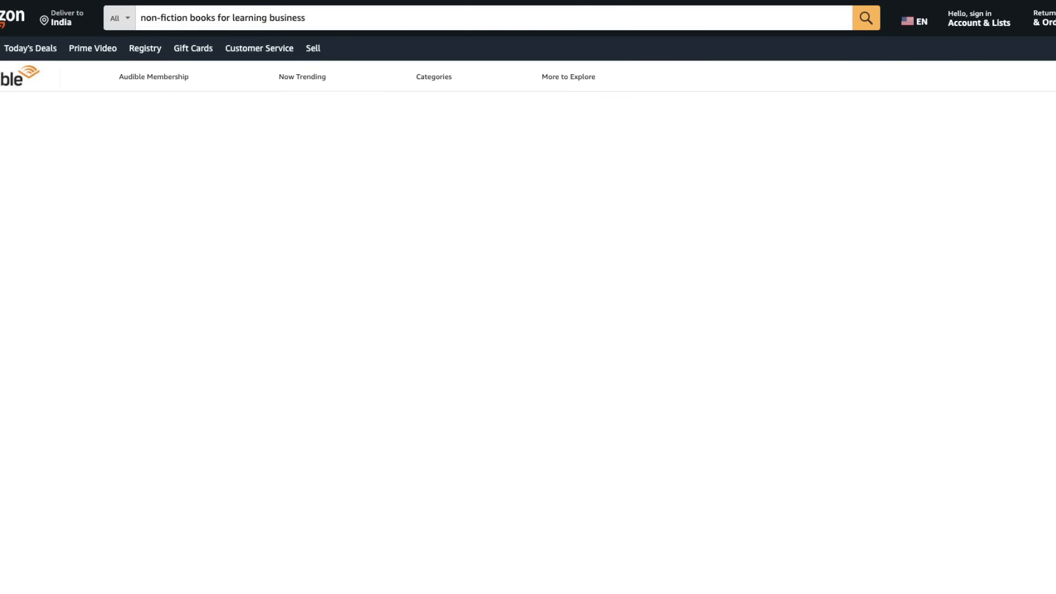
Return to scraper_api.py showing the 'non-fiction books for learning business' US query
left_click(865, 18)
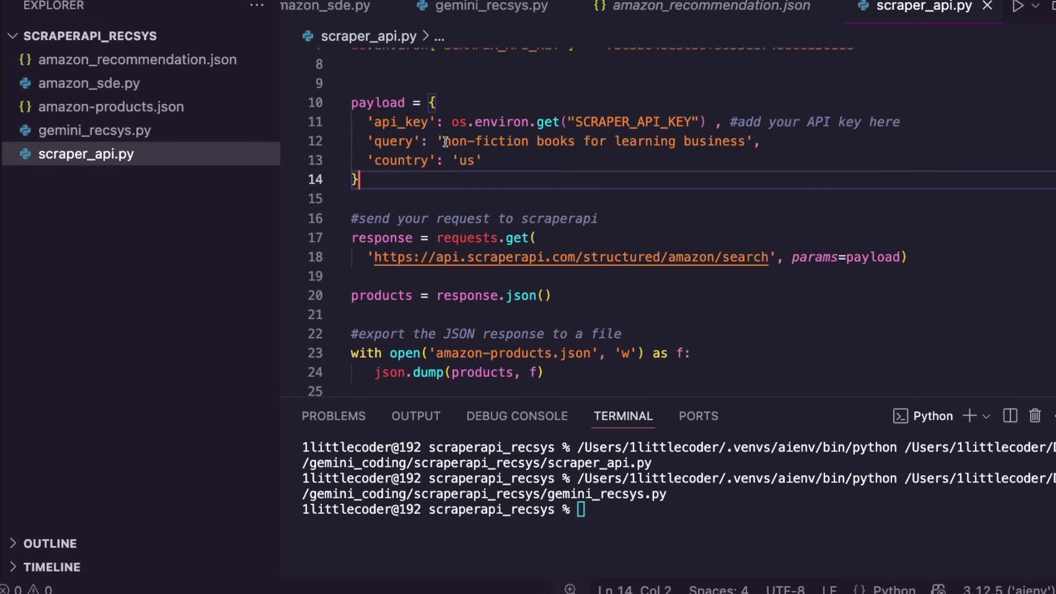
Change the scraper query to 'learning programming' and rerun scraper_api.py
double_click(714, 142)
type("programming")
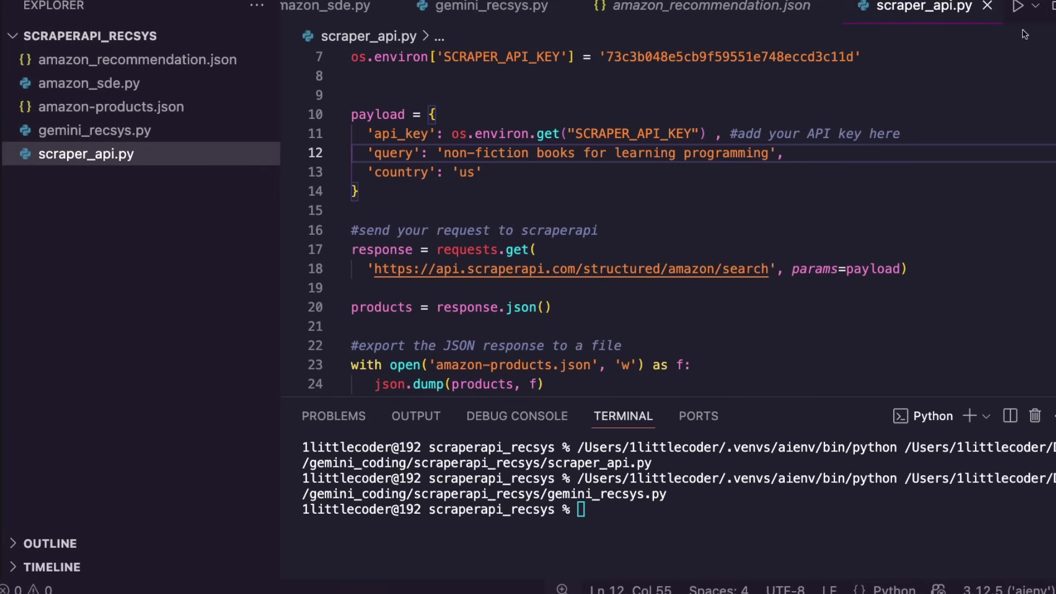
left_click(1024, 6)
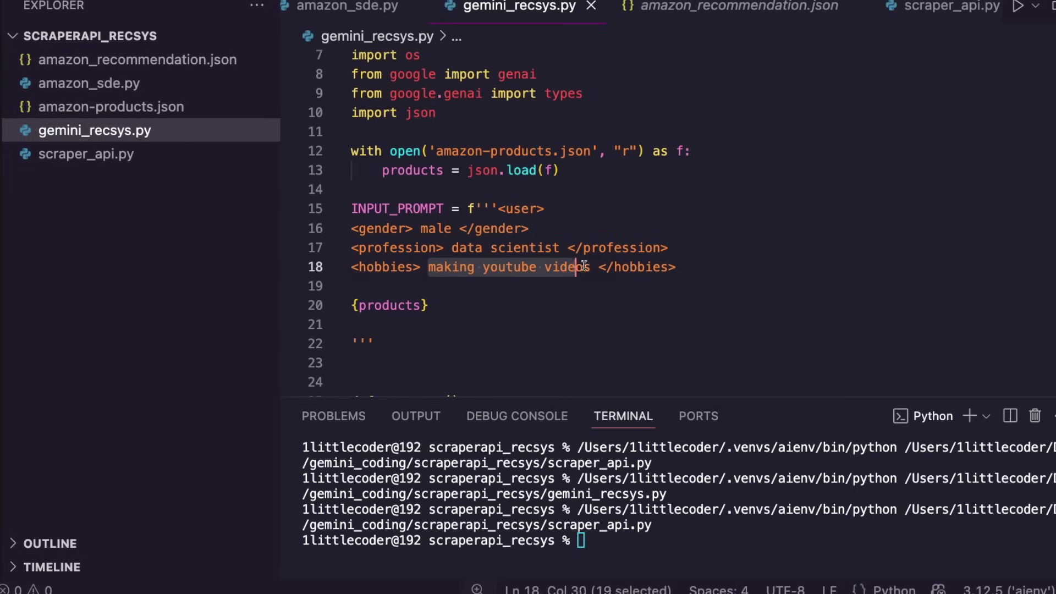
Set the hobbies to 'writing tech articles' and rerun the recommender for Python book picks
type("writ")
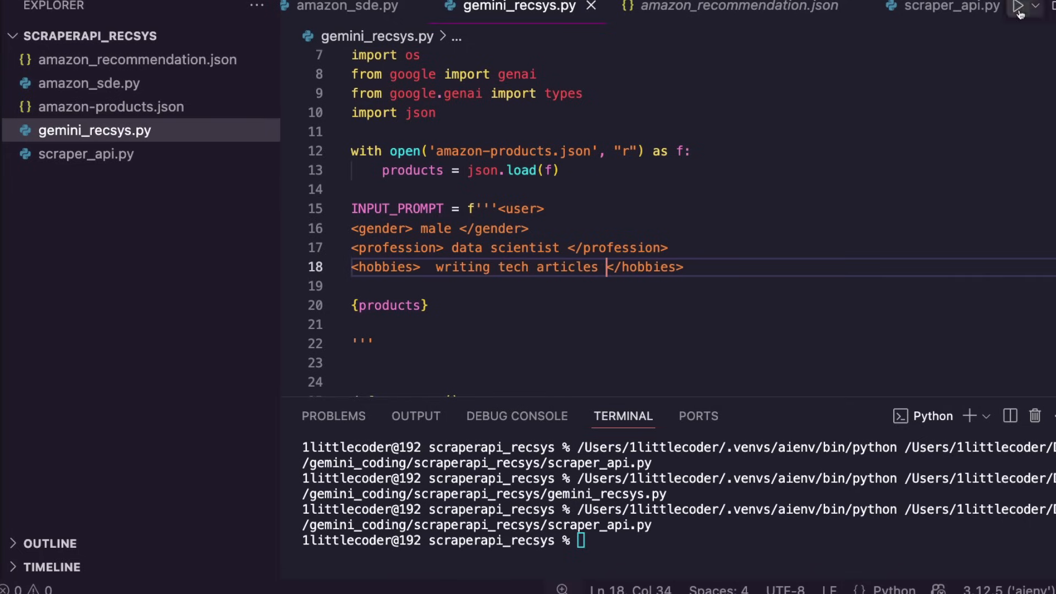
left_click(1023, 6)
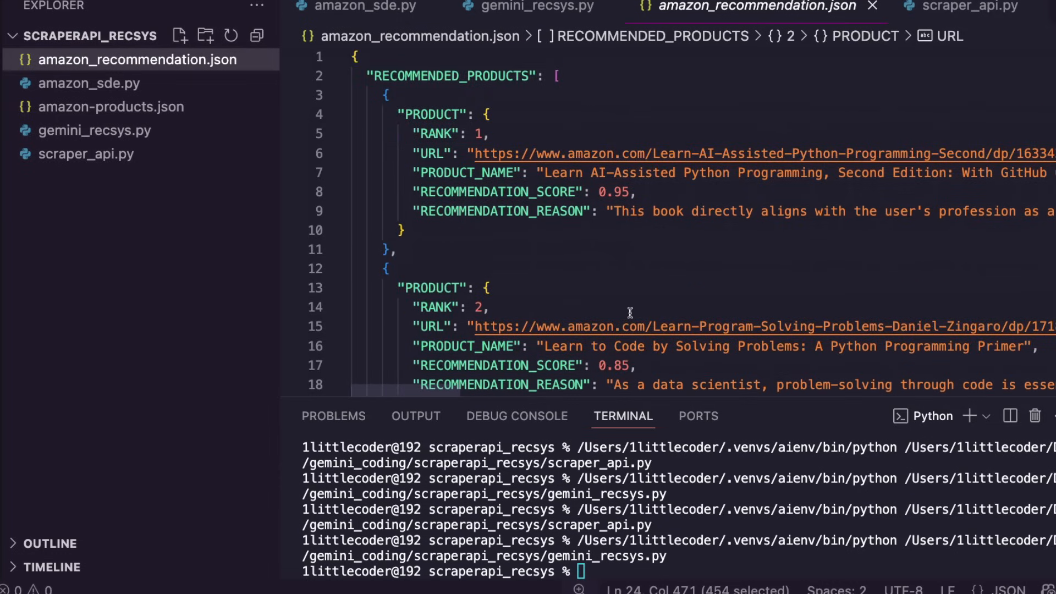
mouse_move(778, 189)
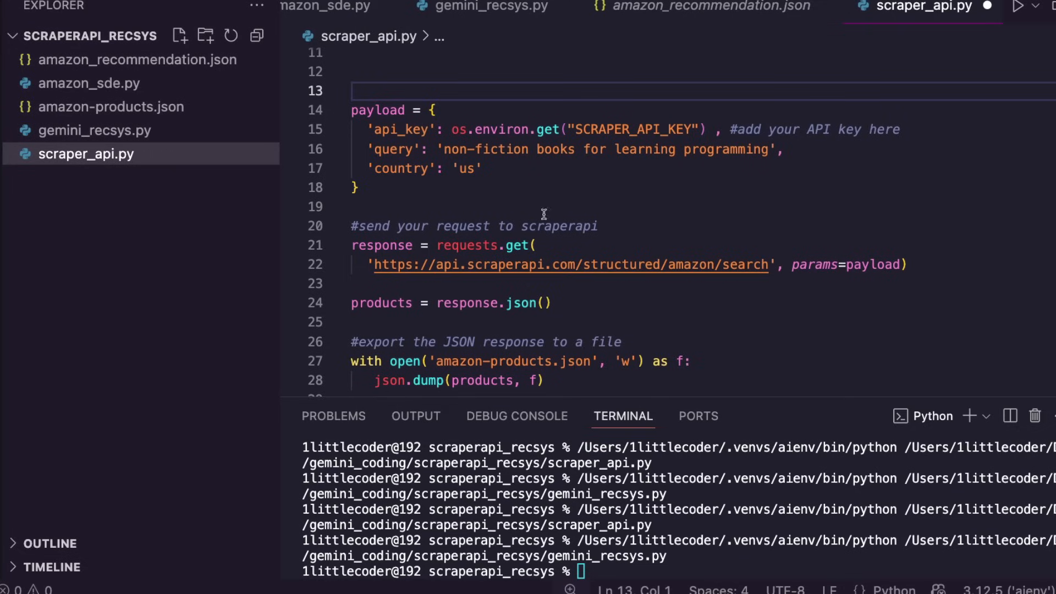
Bring up gemini_recsys.py with its writing-tech-articles profile again
left_click(519, 6)
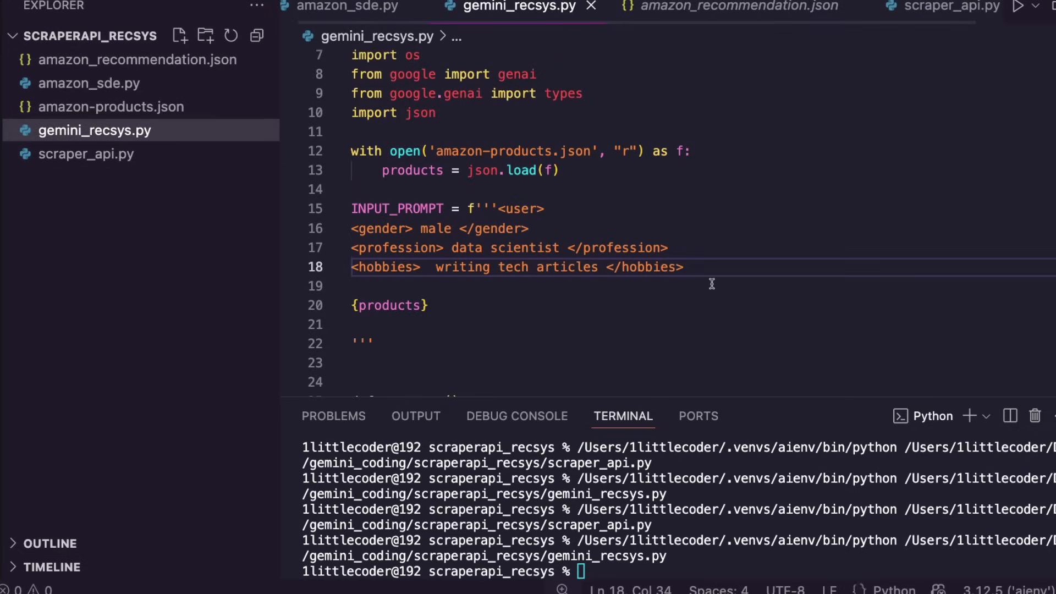